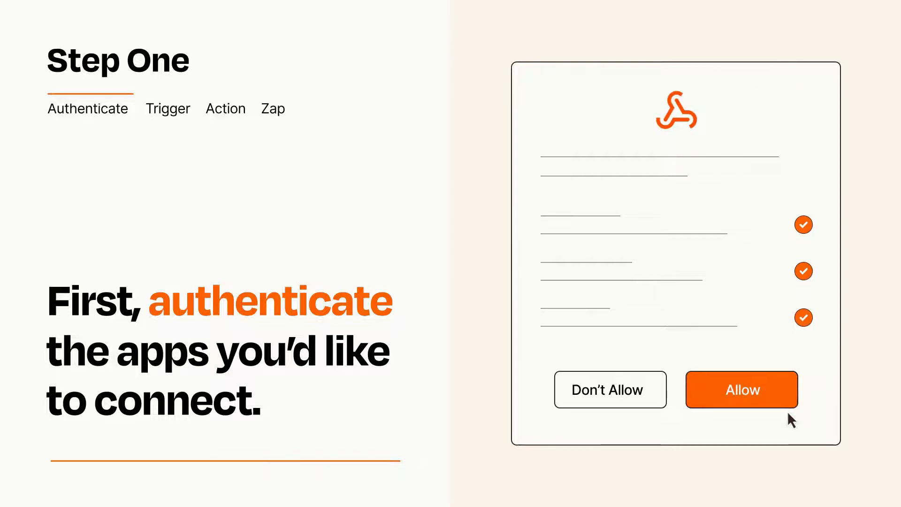
Allow the app connection and set Facebook New Lead as the Zap trigger.
left_click(740, 389)
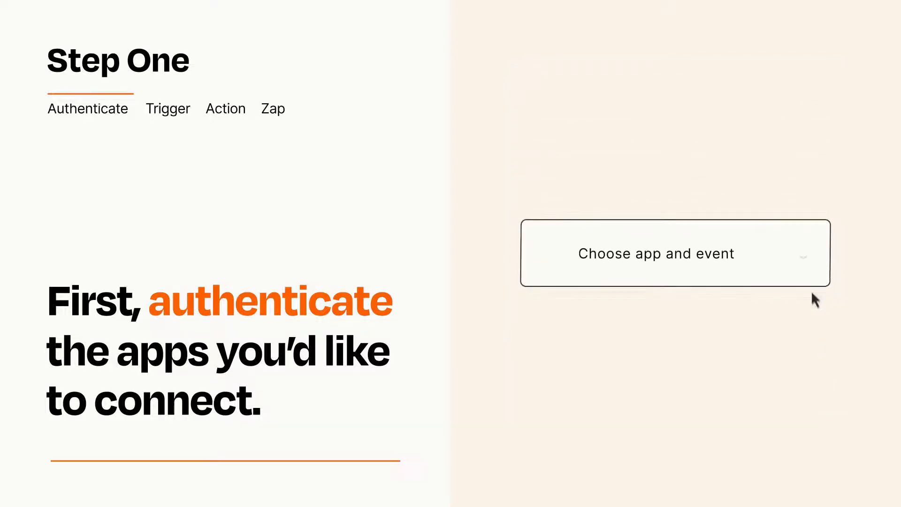
left_click(674, 252)
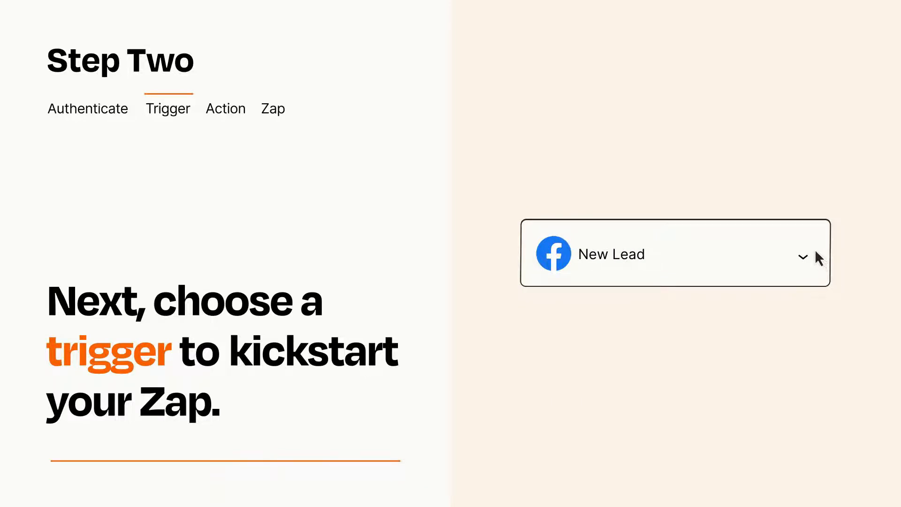
left_click(225, 108)
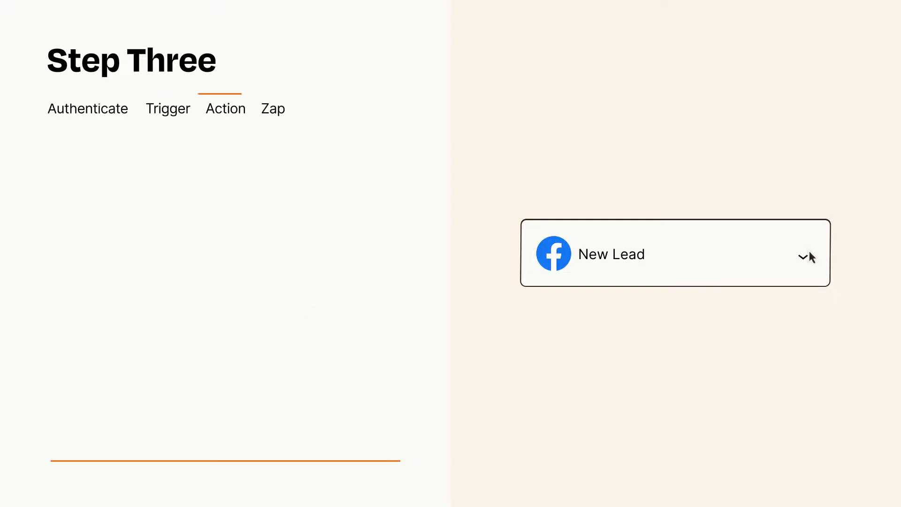
Add a Webhooks POST action fed by Facebook Item and Details fields, then publish the Zap.
left_click(675, 253)
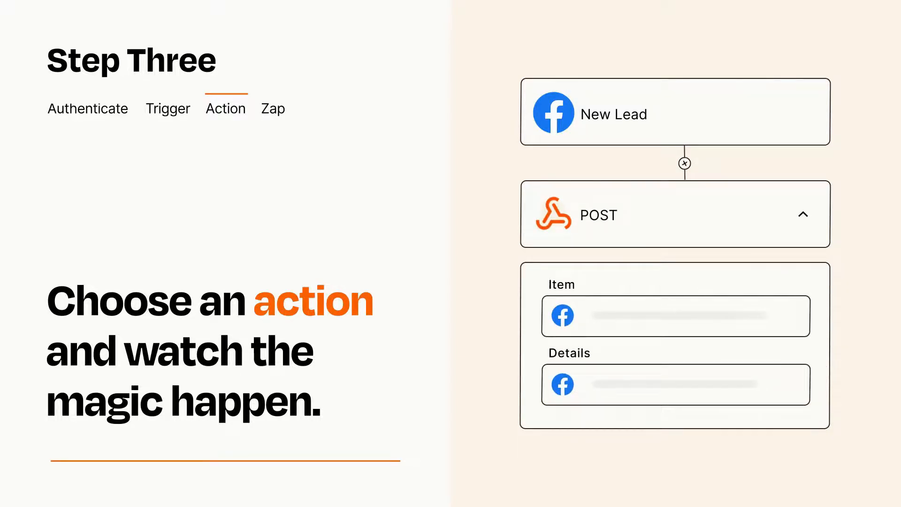
left_click(803, 214)
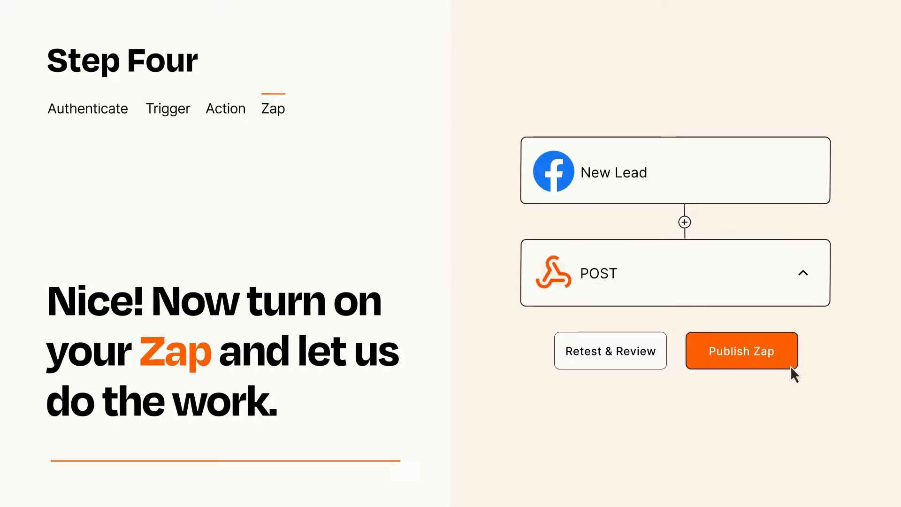
left_click(741, 350)
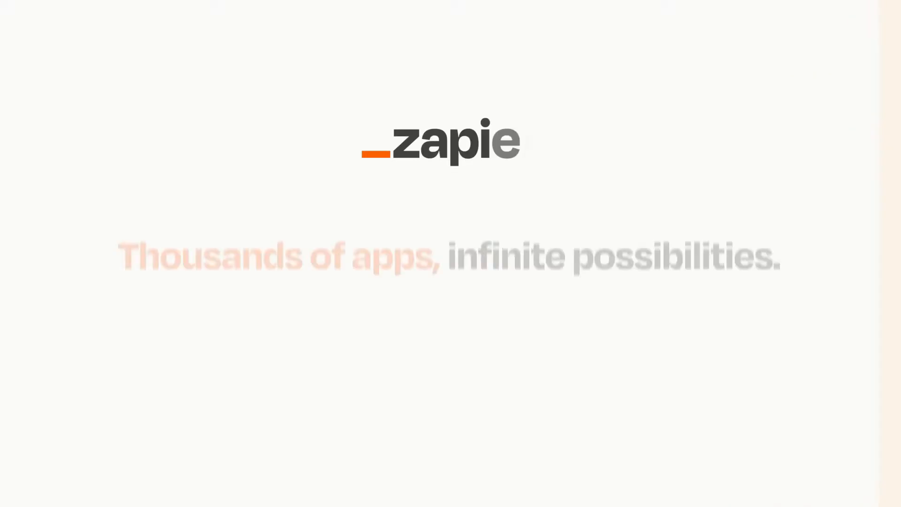